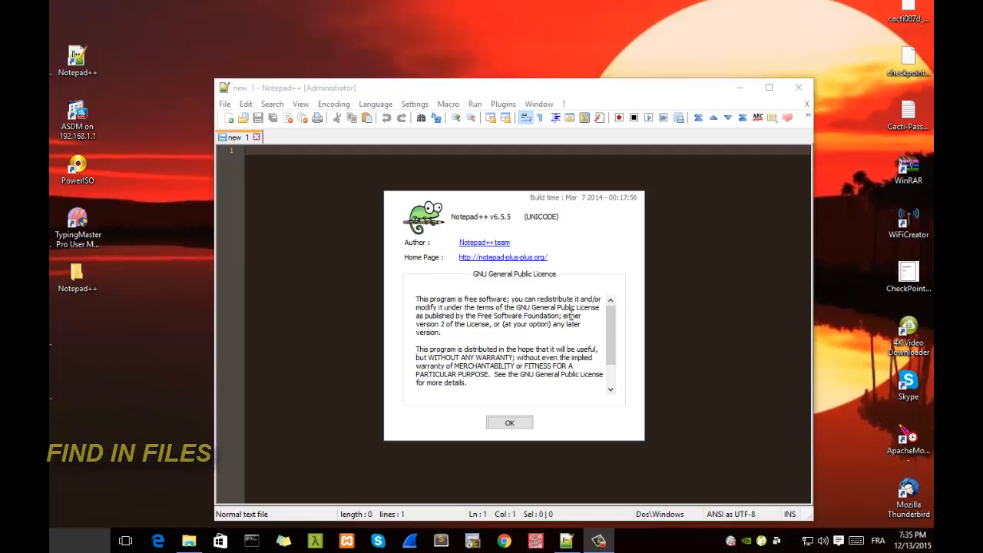
{"action": "mouse_move", "coordinate": [170, 396]}
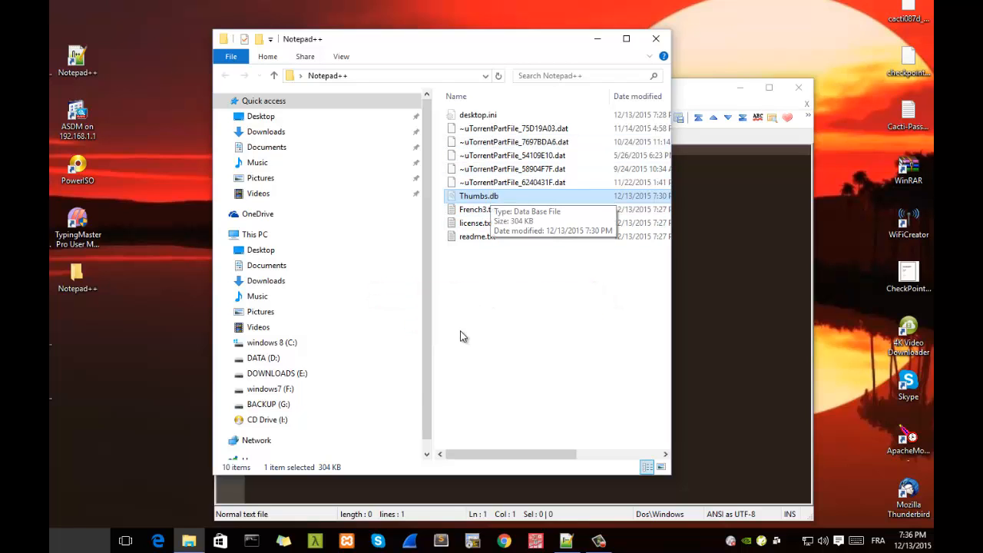
{"action": "mouse_move", "coordinate": [524, 202]}
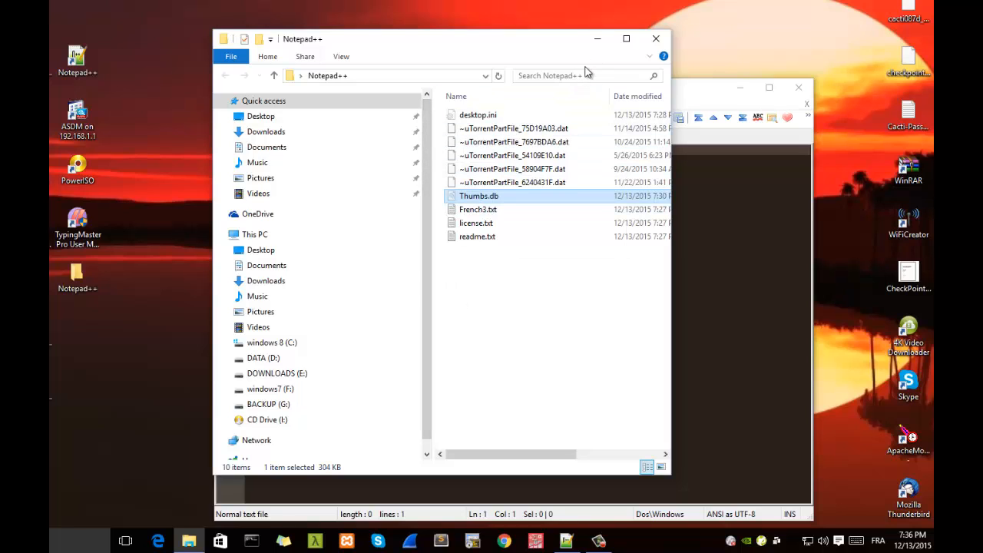
{"action": "mouse_move", "coordinate": [593, 40]}
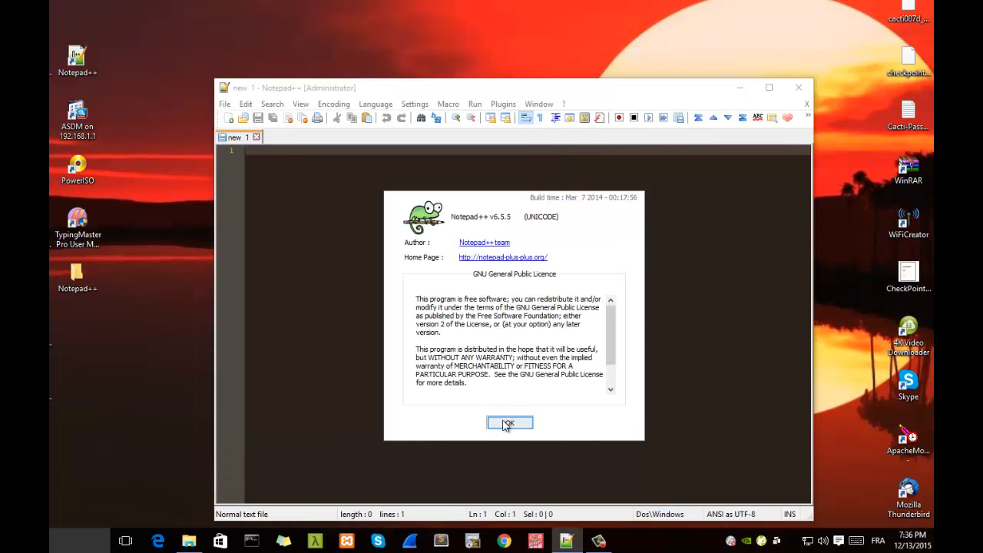
Close the About window and bring up the Find in Files dialog.
{"action": "left_click", "coordinate": [510, 423]}
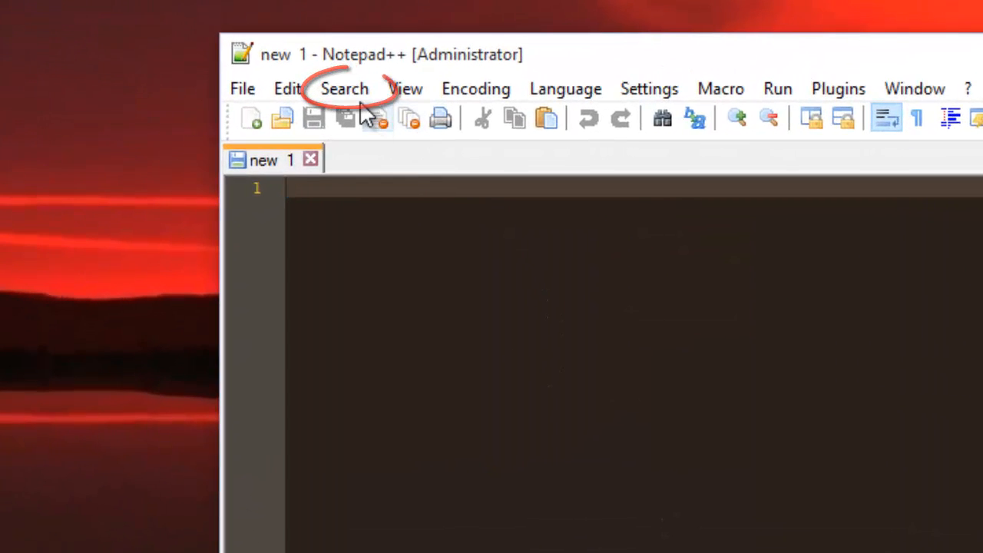
{"action": "left_click", "coordinate": [344, 87]}
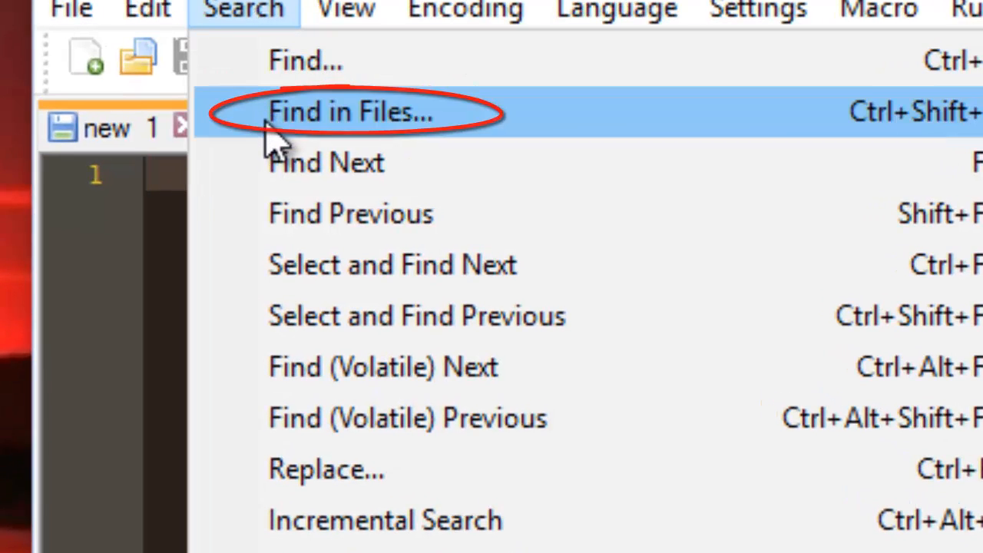
{"action": "left_click", "coordinate": [351, 112]}
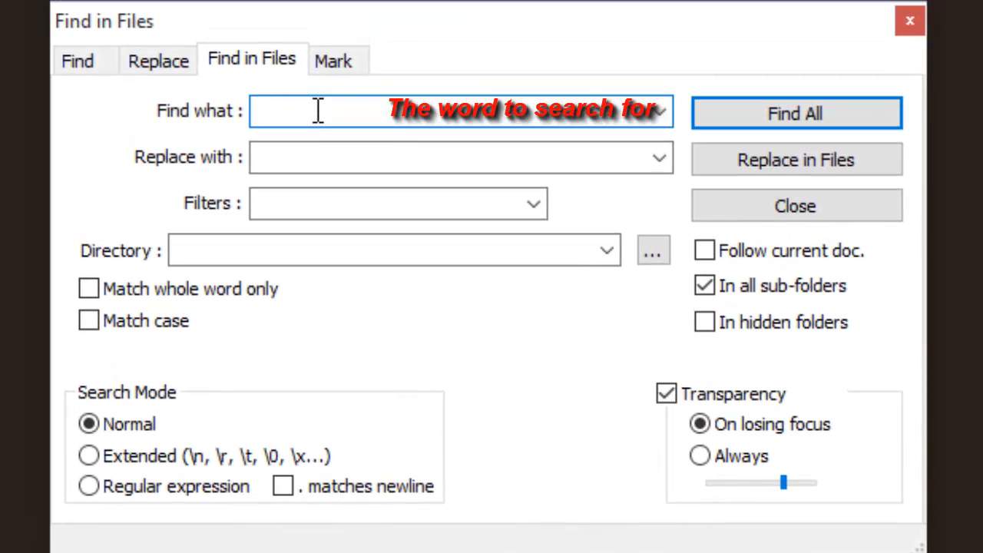
Search for MAGIC with the file filter *.* covering all file types.
{"action": "type", "text": "MA"}
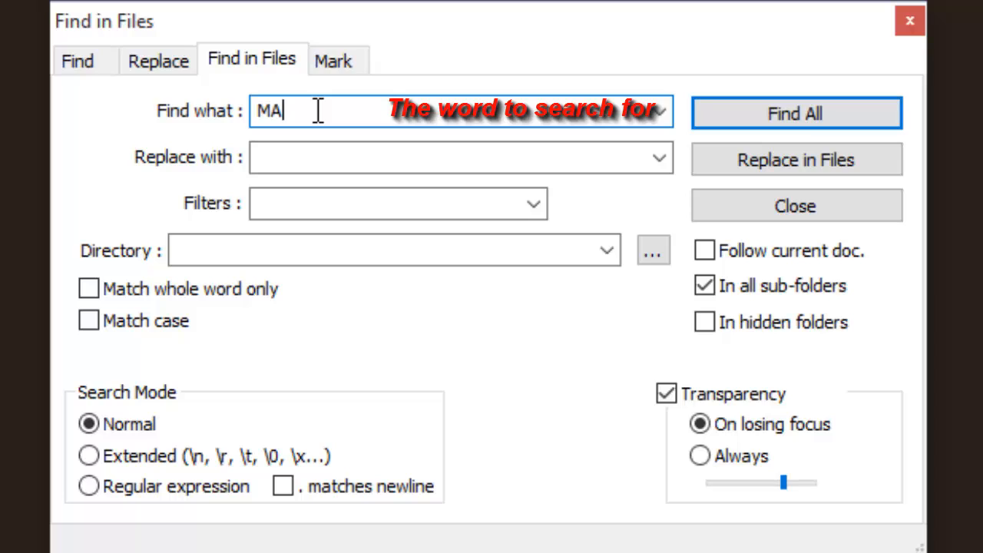
{"action": "type", "text": "GIC"}
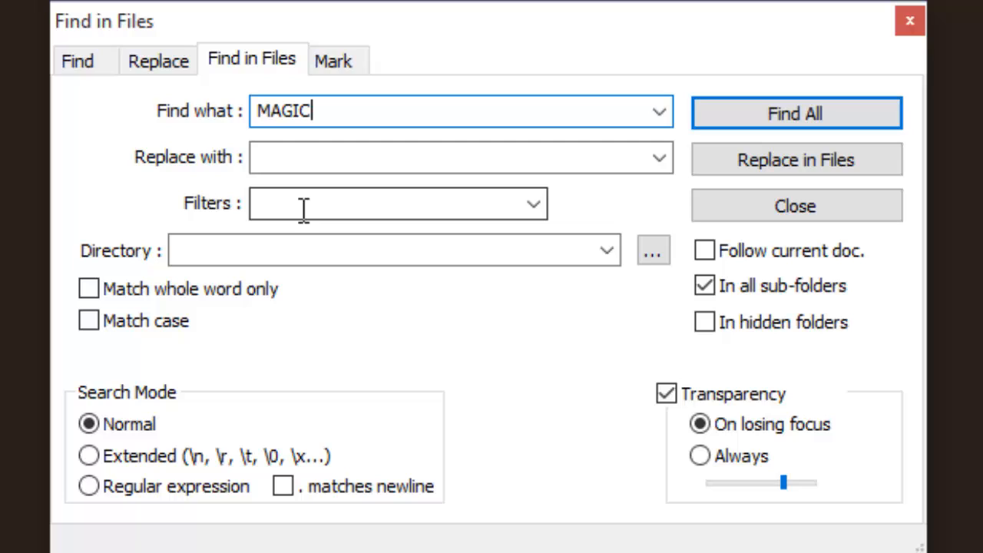
{"action": "mouse_move", "coordinate": [286, 206]}
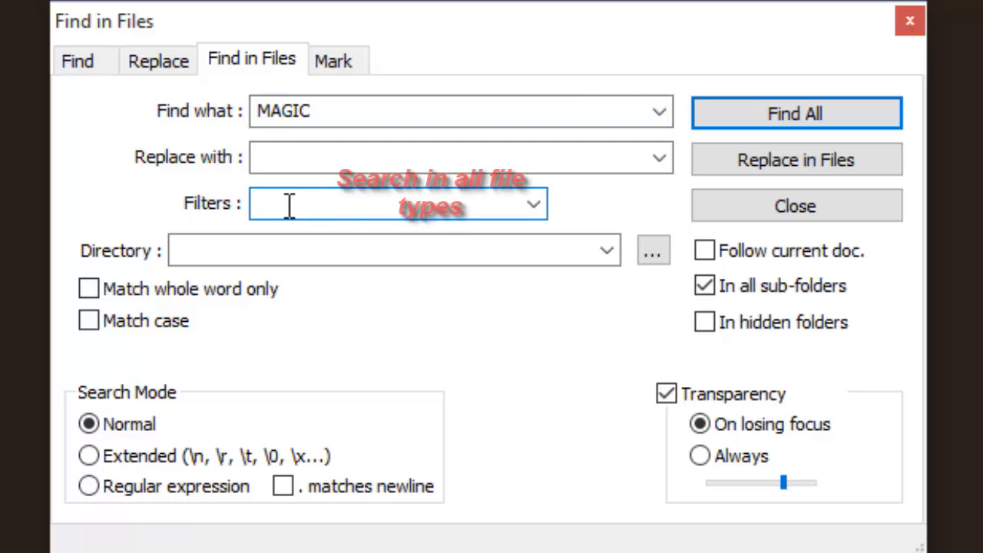
{"action": "type", "text": "*.*"}
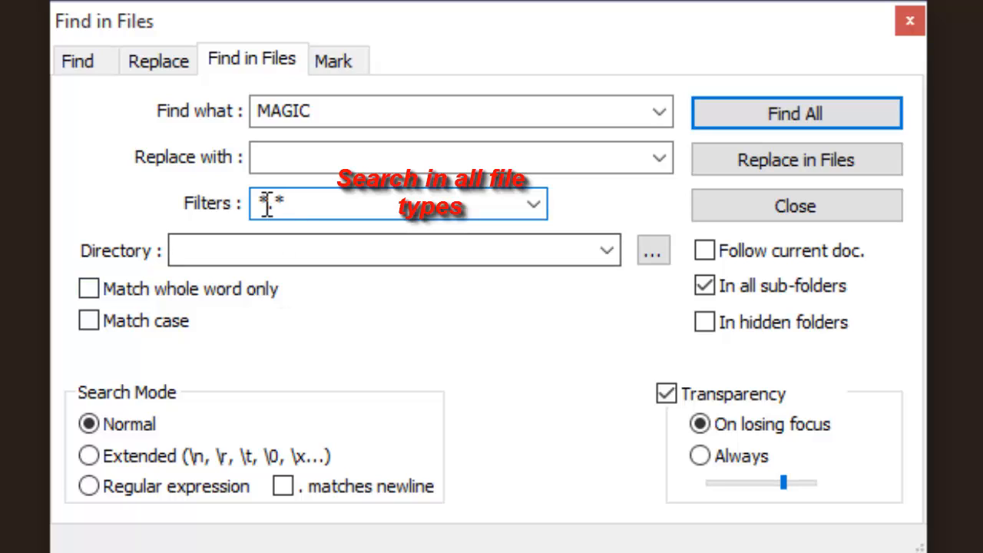
{"action": "type", "text": "*.*"}
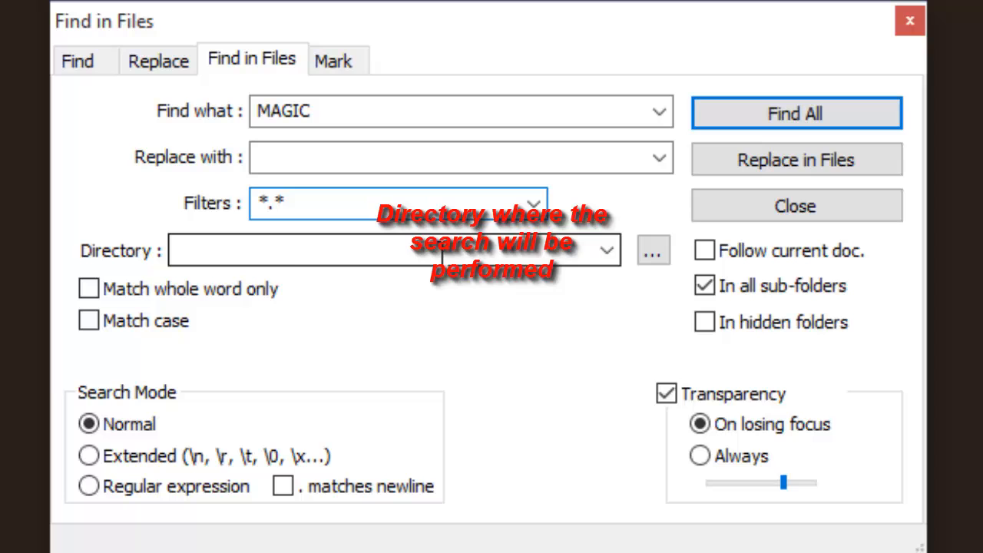
Target the Desktop\Notepad++ folder and run Find All for MAGIC.
{"action": "left_click", "coordinate": [653, 250]}
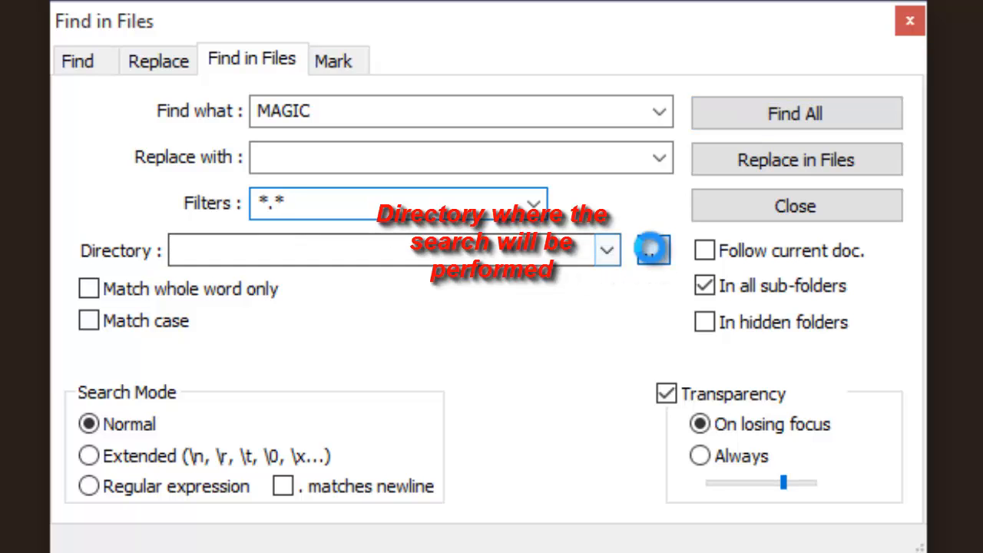
{"action": "left_click", "coordinate": [652, 250]}
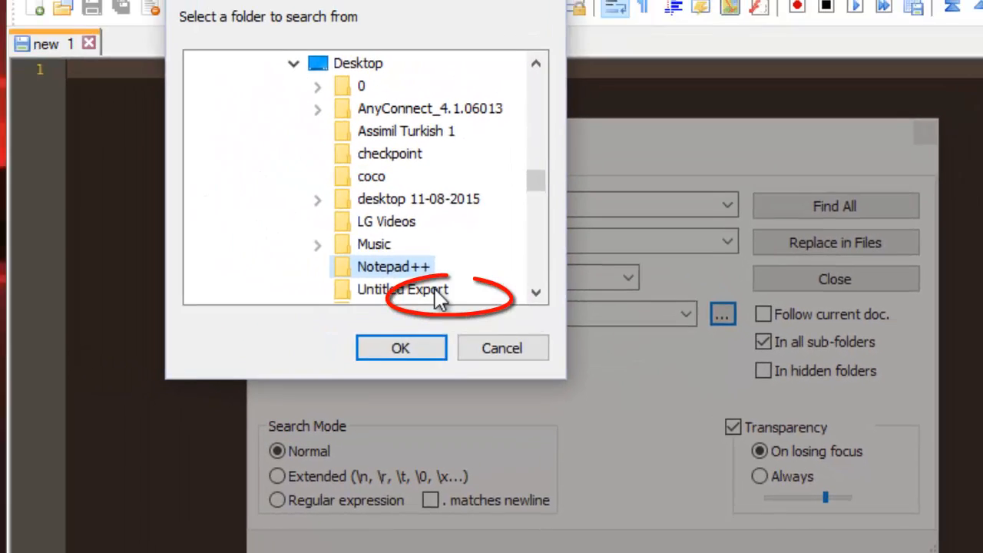
{"action": "left_click", "coordinate": [401, 348]}
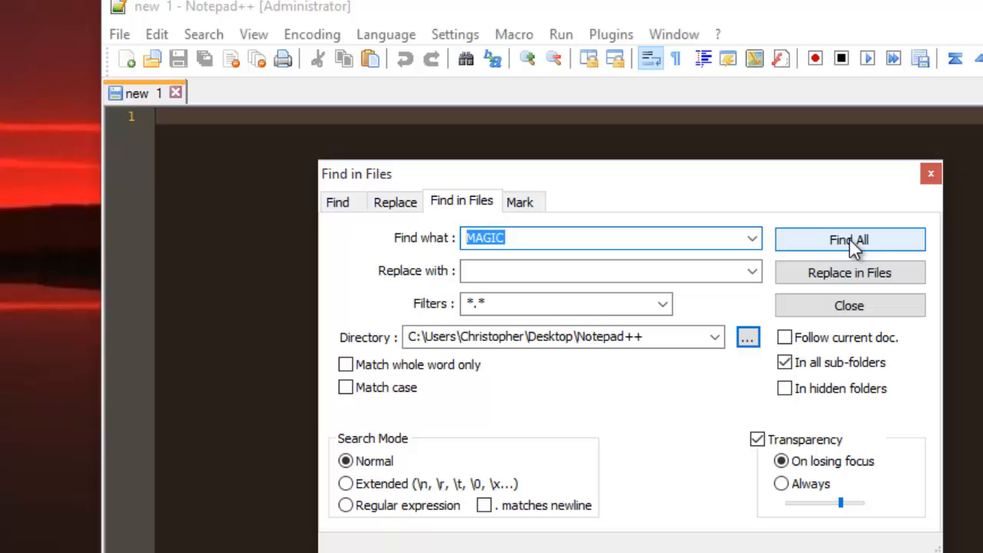
{"action": "left_click", "coordinate": [849, 239]}
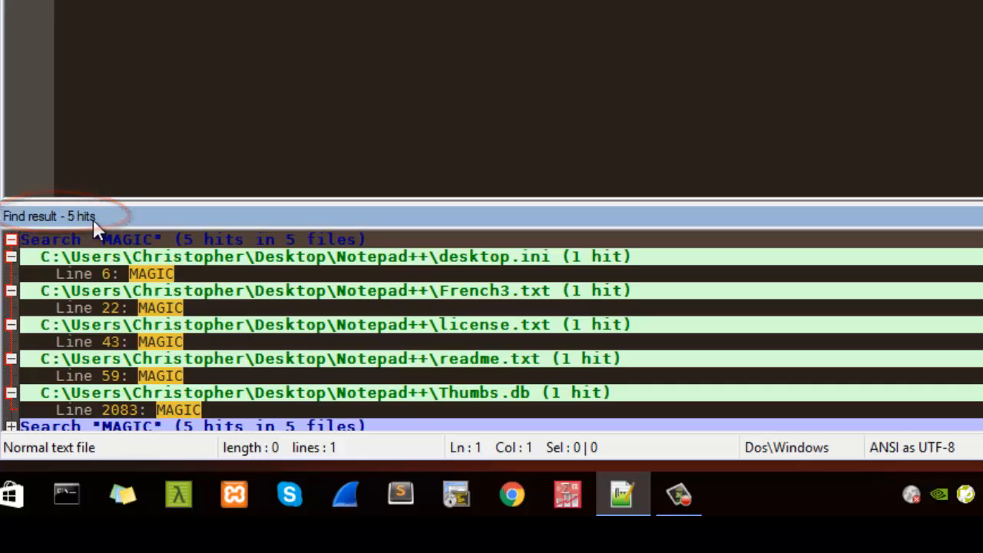
{"action": "mouse_move", "coordinate": [158, 292]}
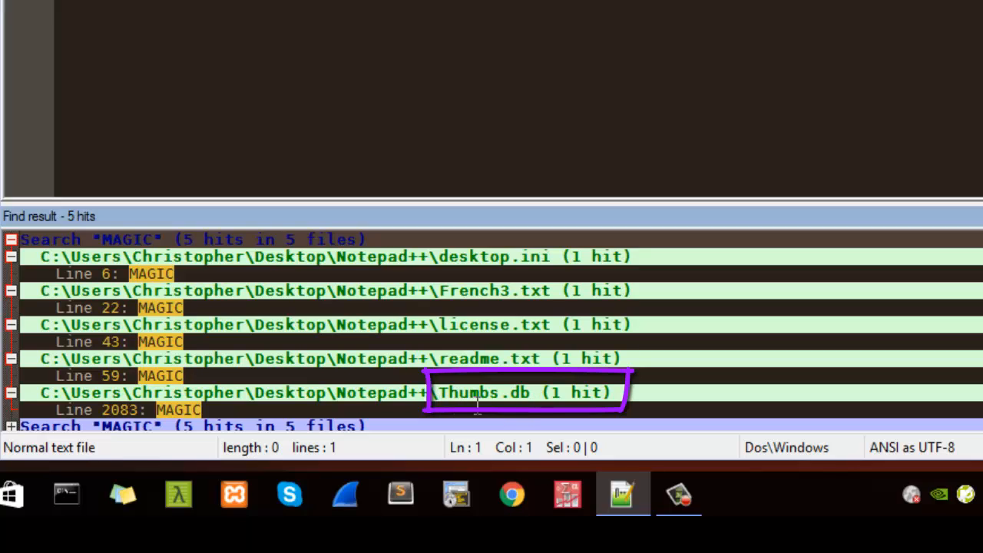
{"action": "mouse_move", "coordinate": [555, 392]}
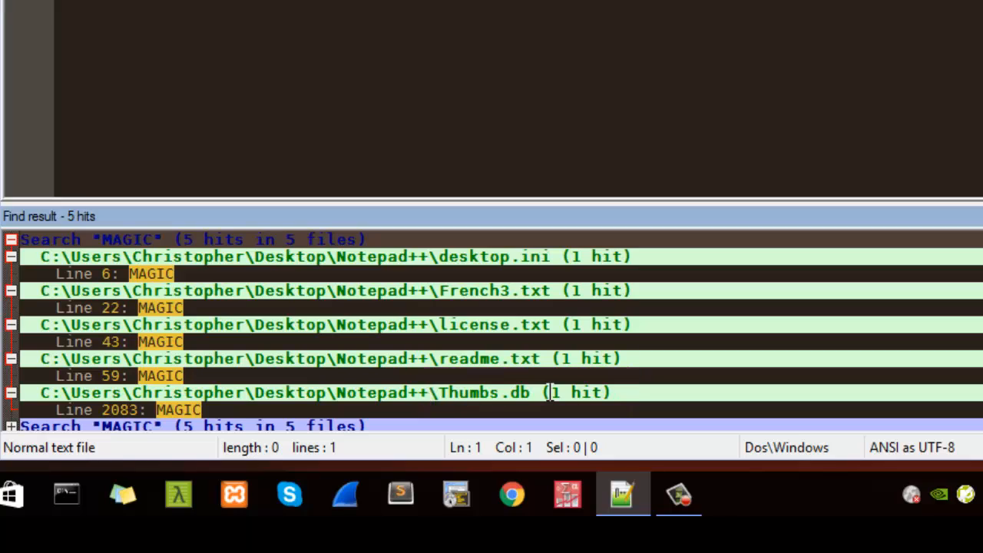
{"action": "mouse_move", "coordinate": [144, 376]}
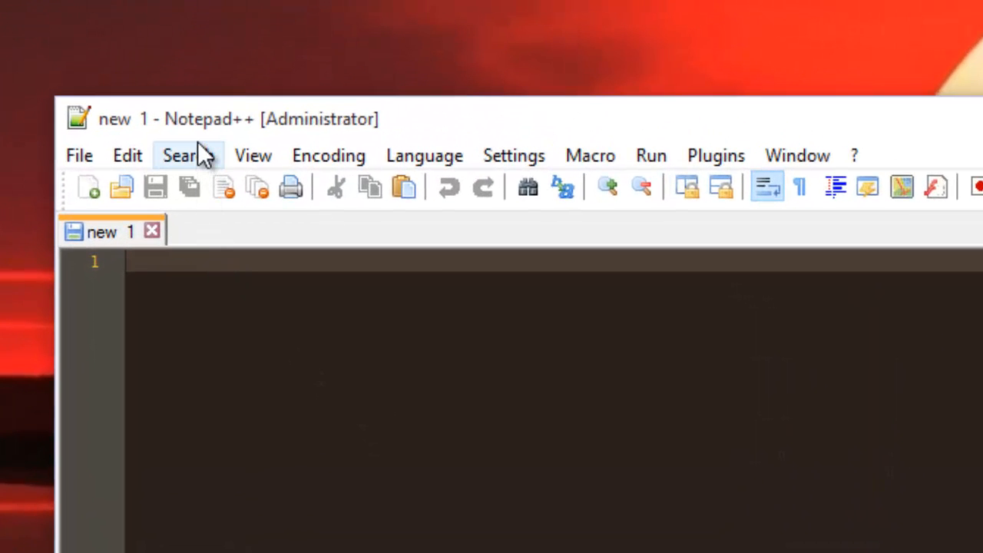
Reopen Find in Files from the Search menu, still holding MAGIC.
{"action": "left_click", "coordinate": [185, 154]}
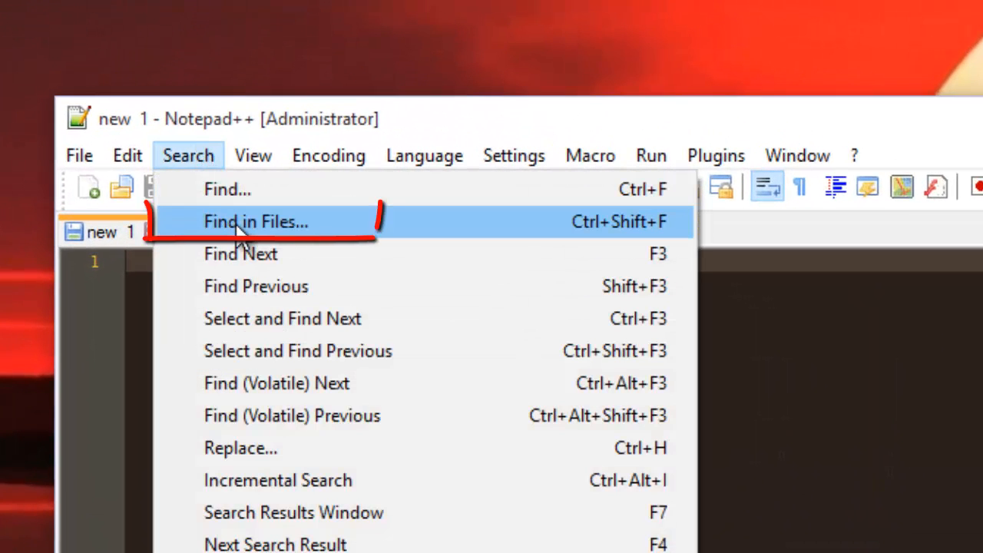
{"action": "left_click", "coordinate": [256, 222]}
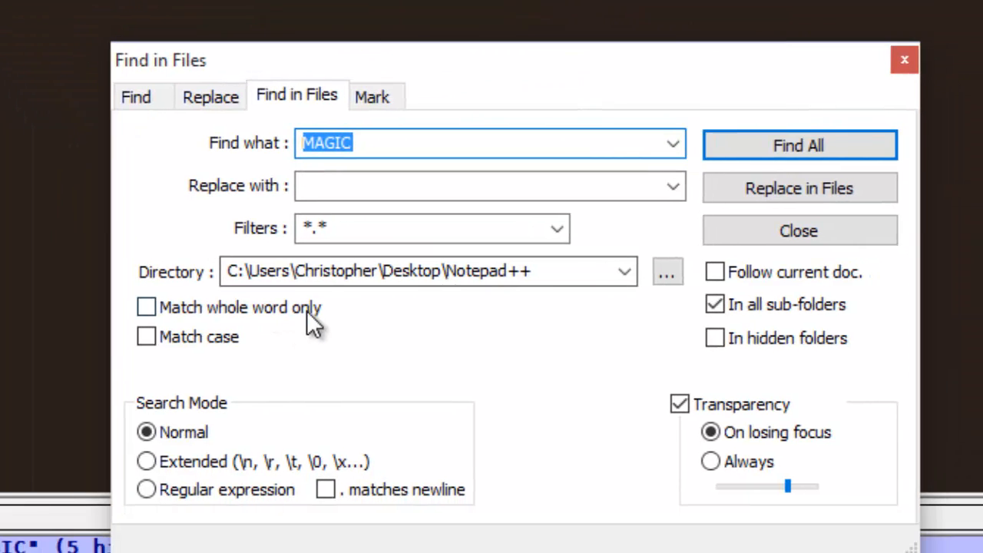
{"action": "mouse_move", "coordinate": [238, 169]}
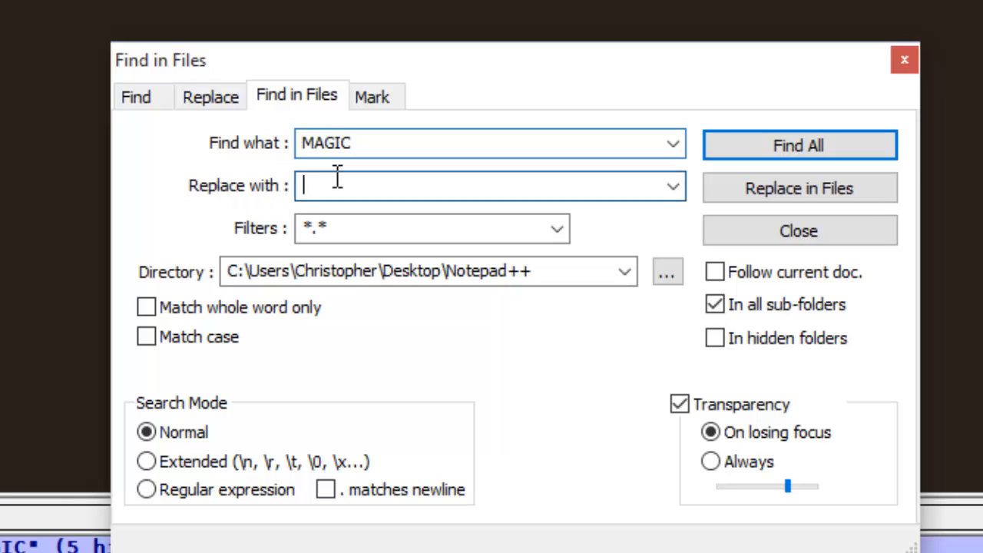
Enter BINGO as the replacement and narrow the filter to *.txt.
{"action": "type", "text": "B"}
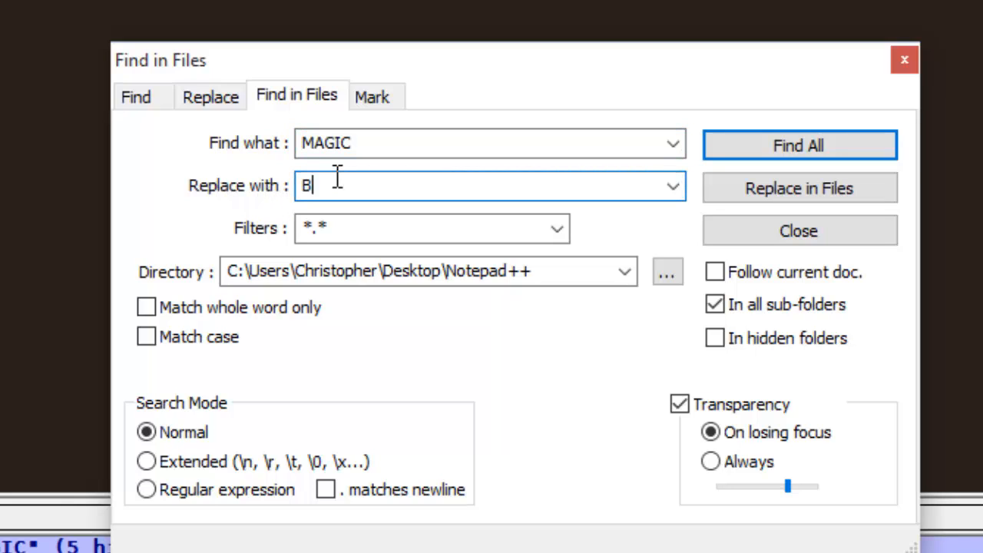
{"action": "type", "text": "INGO"}
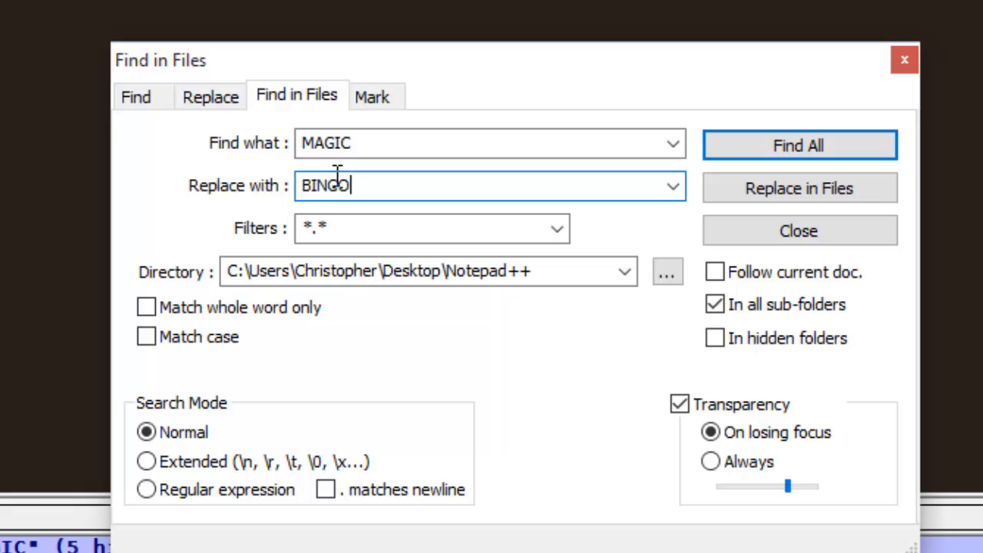
{"action": "mouse_move", "coordinate": [299, 246]}
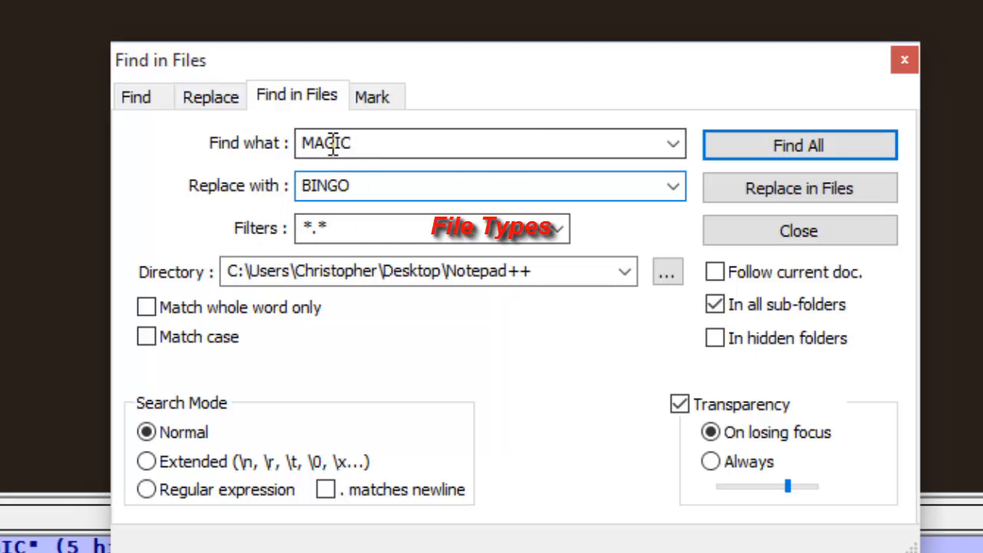
{"action": "mouse_move", "coordinate": [274, 257]}
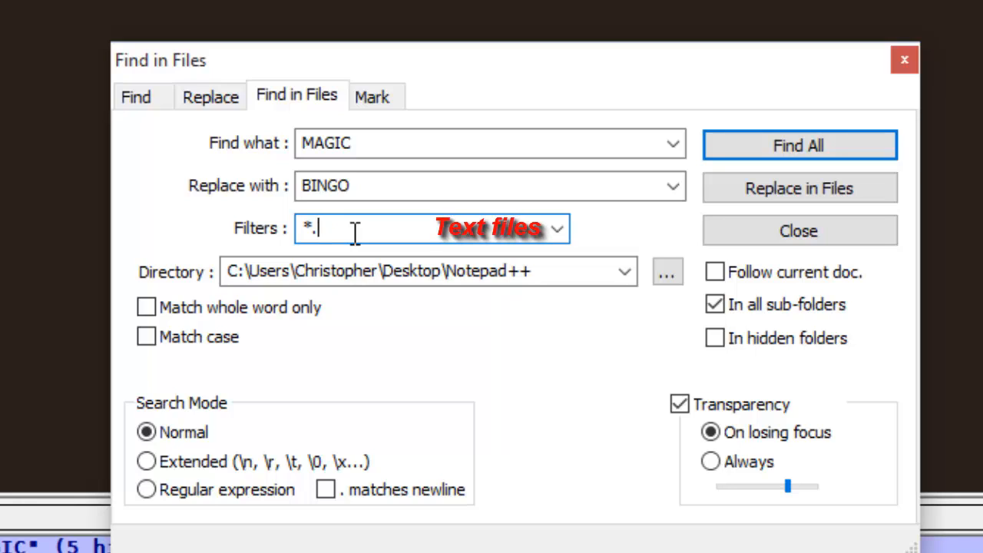
{"action": "type", "text": "txt"}
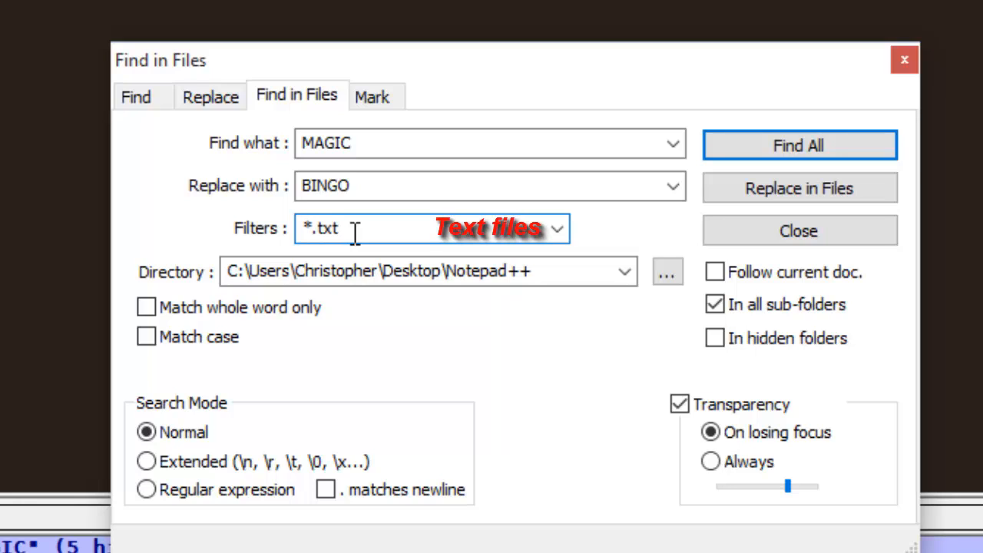
{"action": "left_click", "coordinate": [800, 145]}
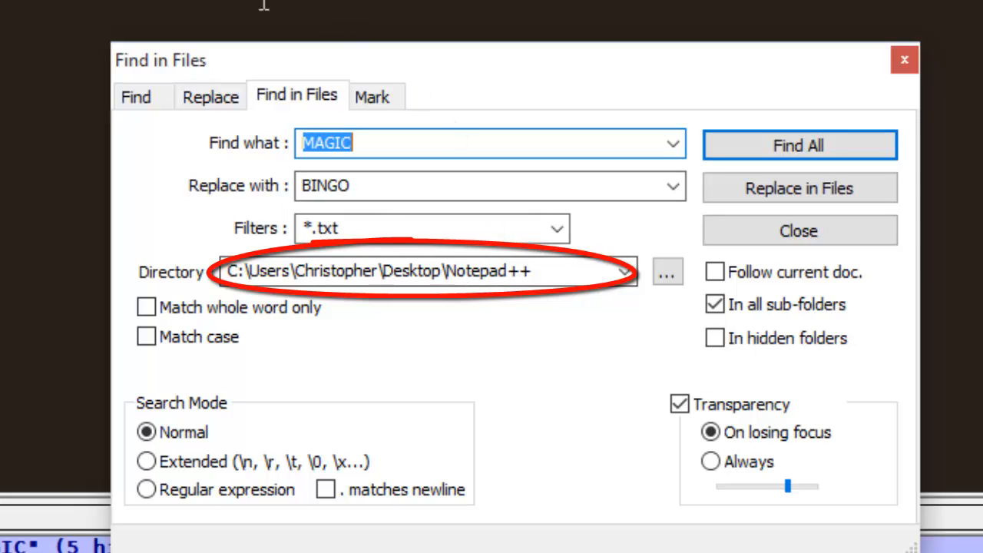
{"action": "mouse_move", "coordinate": [446, 96]}
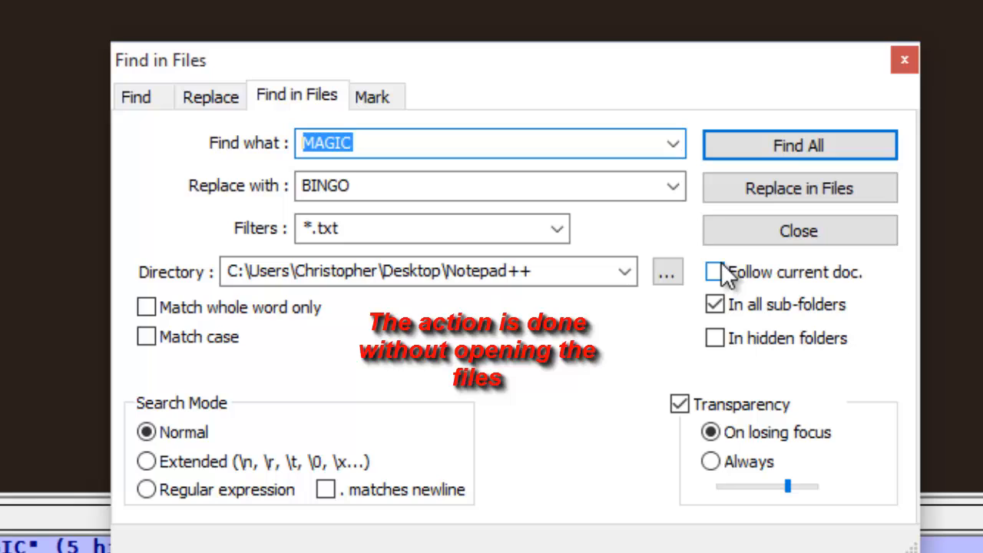
Run Replace in Files and confirm, replacing 3 MAGIC occurrences with BINGO.
{"action": "left_click", "coordinate": [800, 188]}
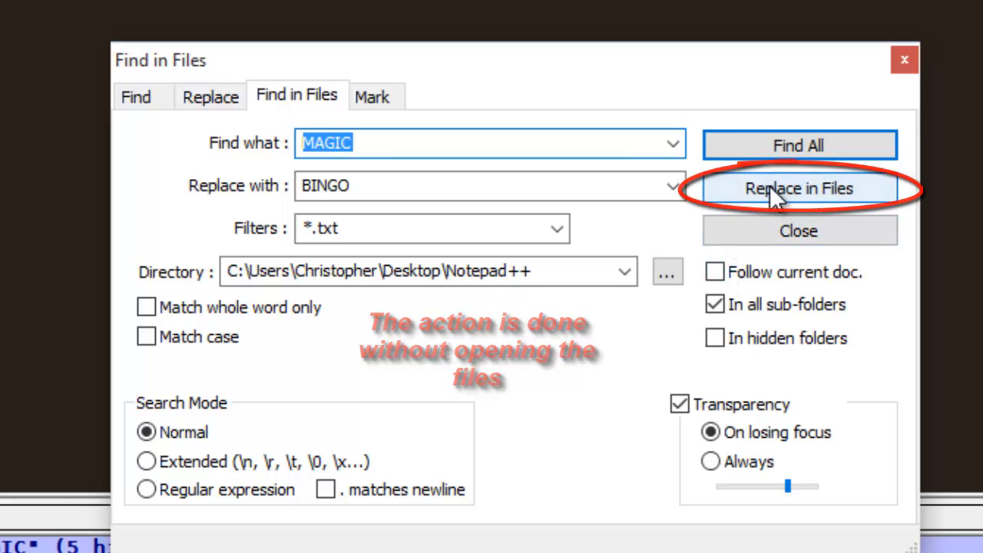
{"action": "left_click", "coordinate": [799, 188]}
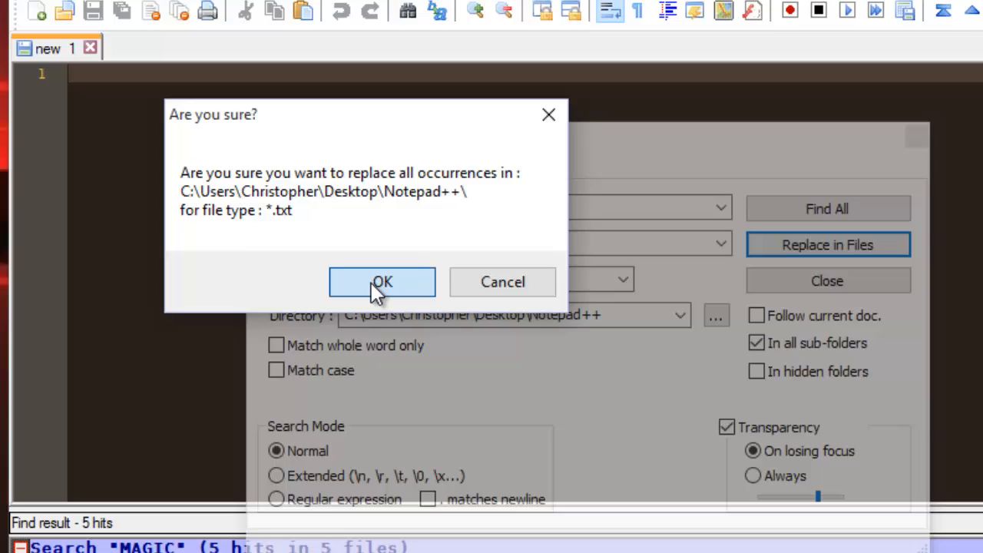
{"action": "left_click", "coordinate": [382, 282]}
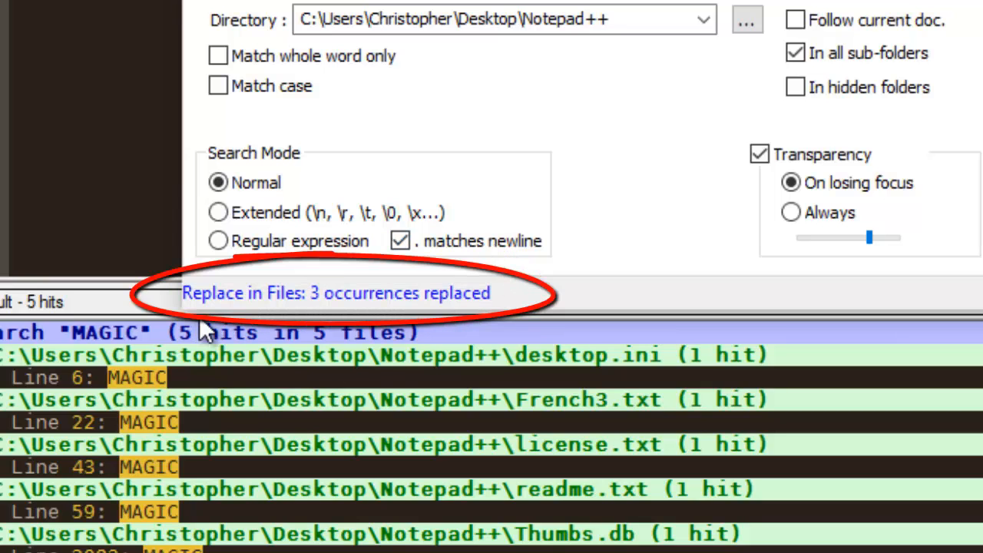
{"action": "mouse_move", "coordinate": [289, 315]}
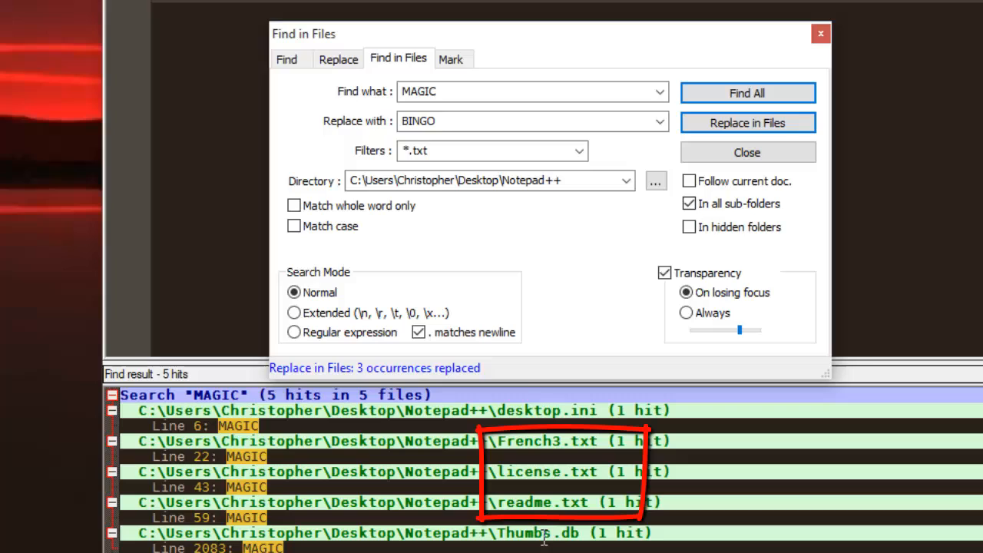
{"action": "mouse_move", "coordinate": [616, 493]}
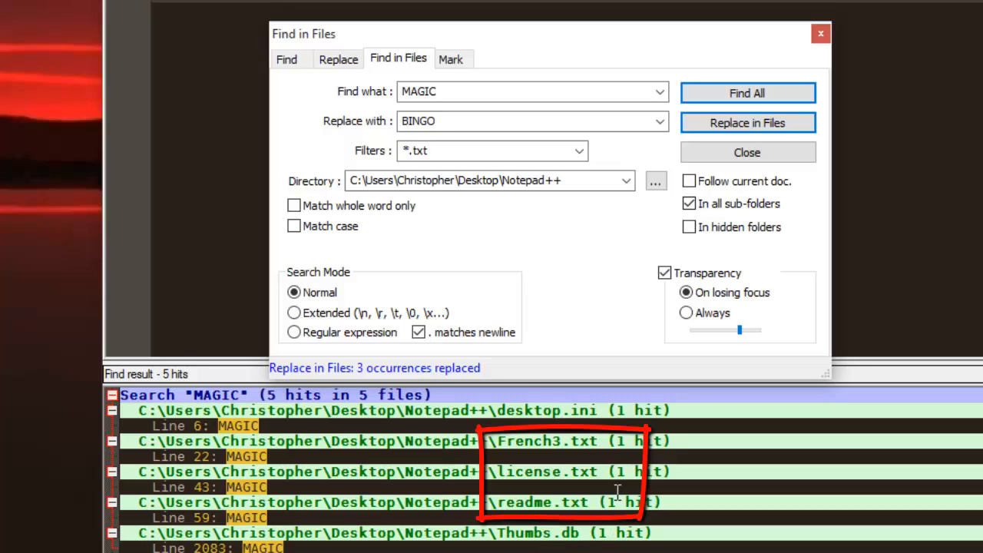
{"action": "mouse_move", "coordinate": [582, 486]}
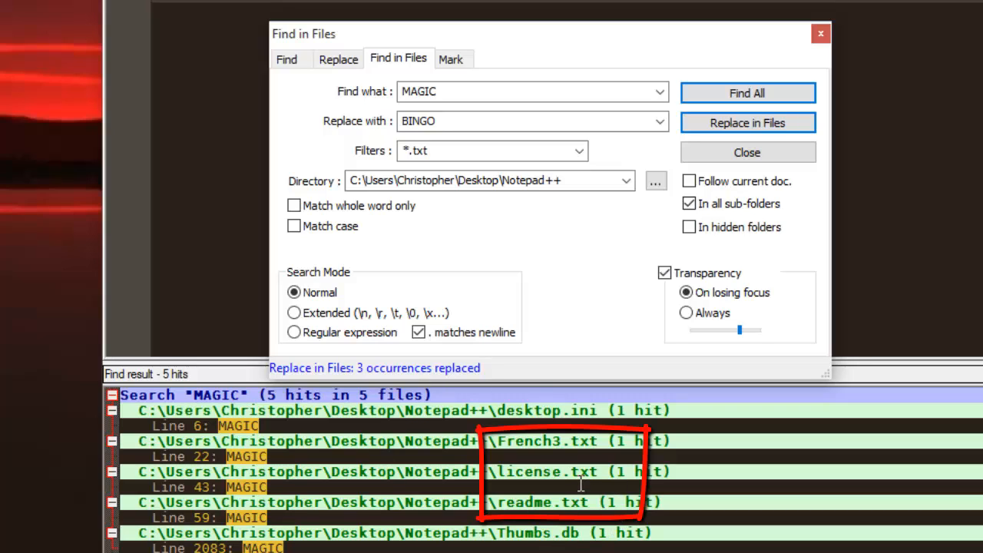